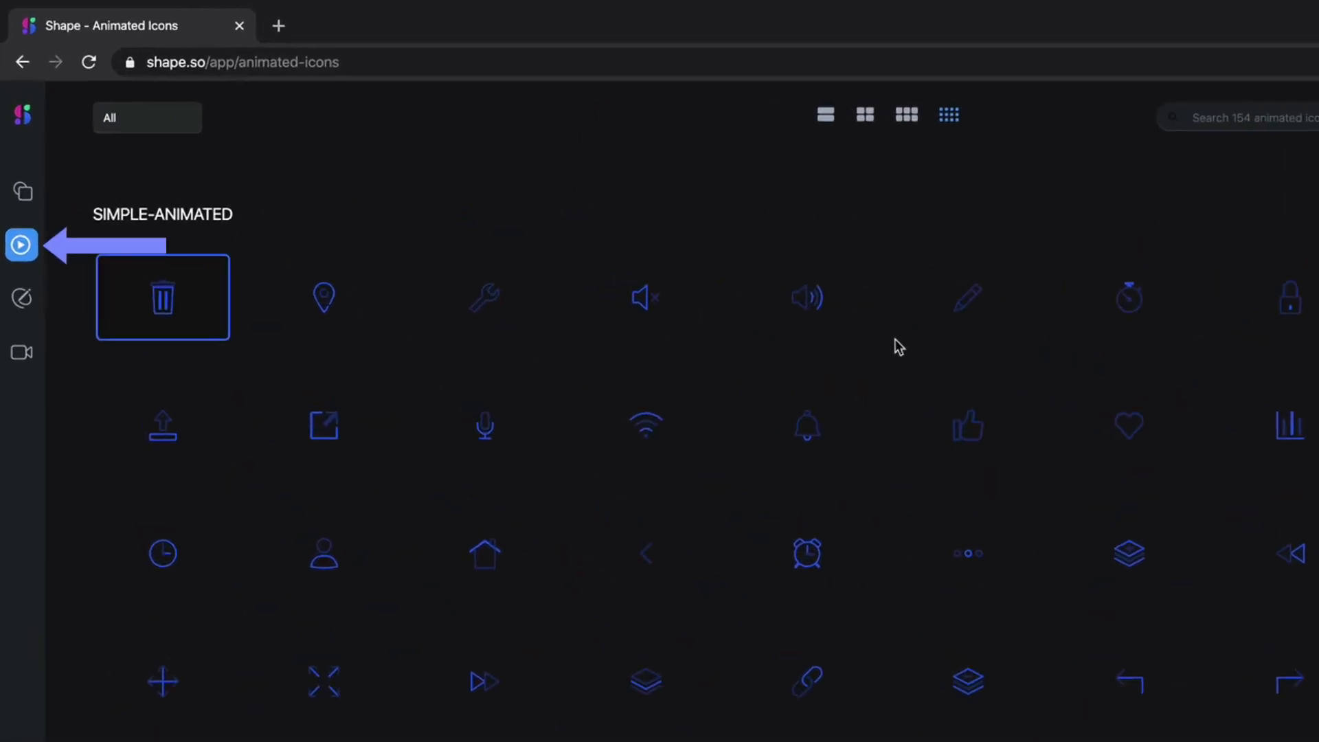
Show the trash can icon's details and enlarge the icon grid thumbnails twice
left_click(164, 297)
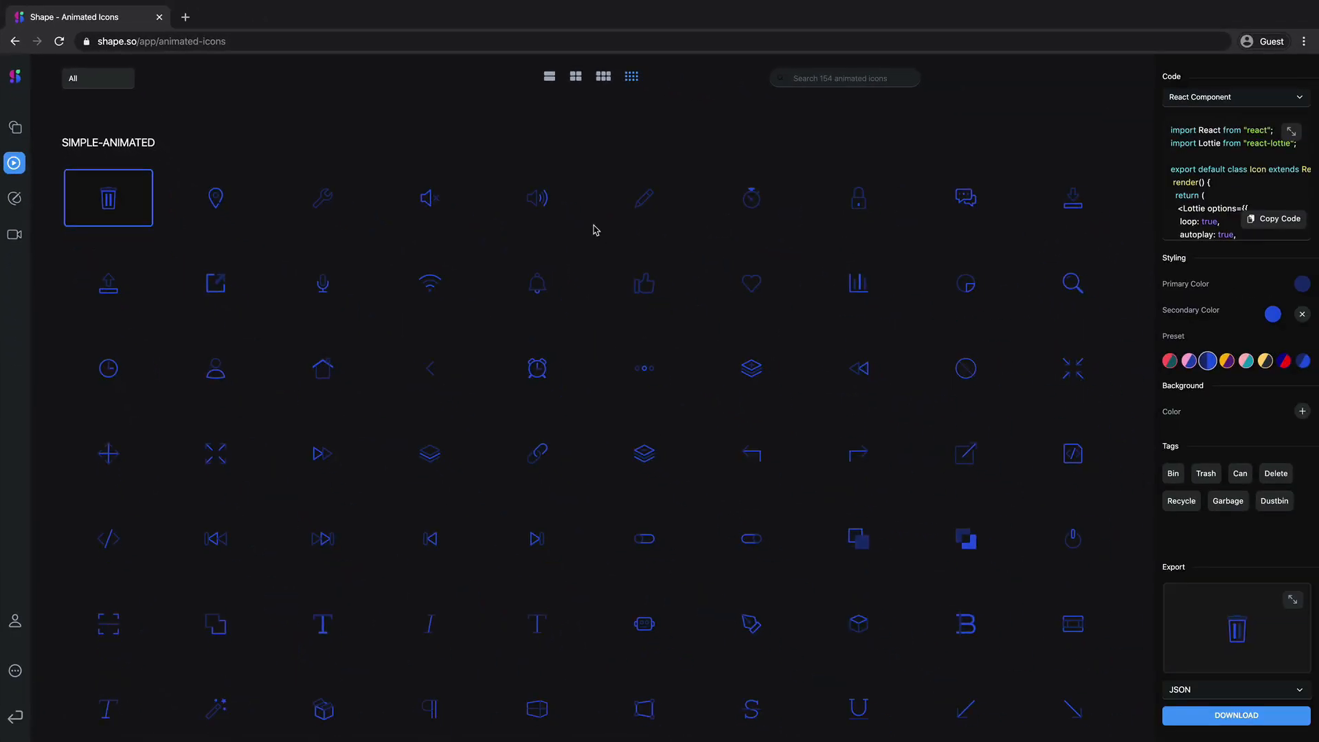
left_click(576, 77)
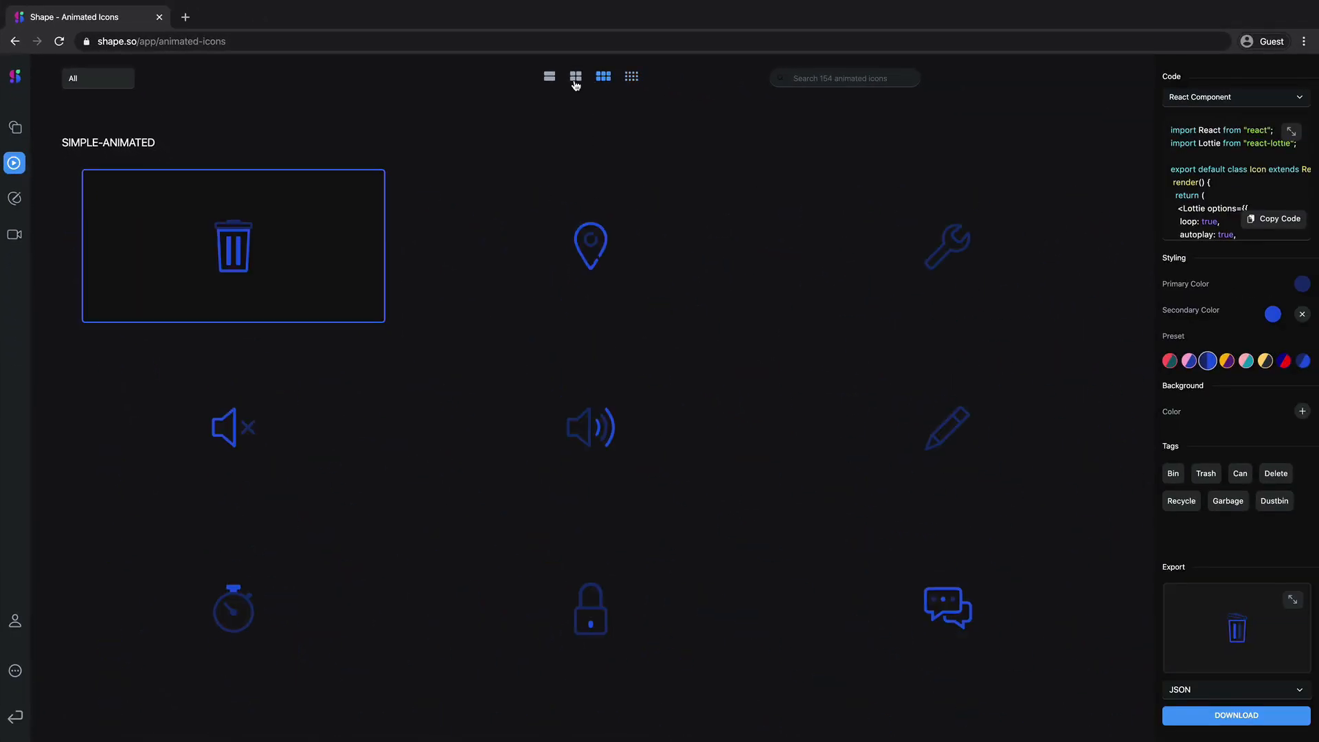
left_click(576, 77)
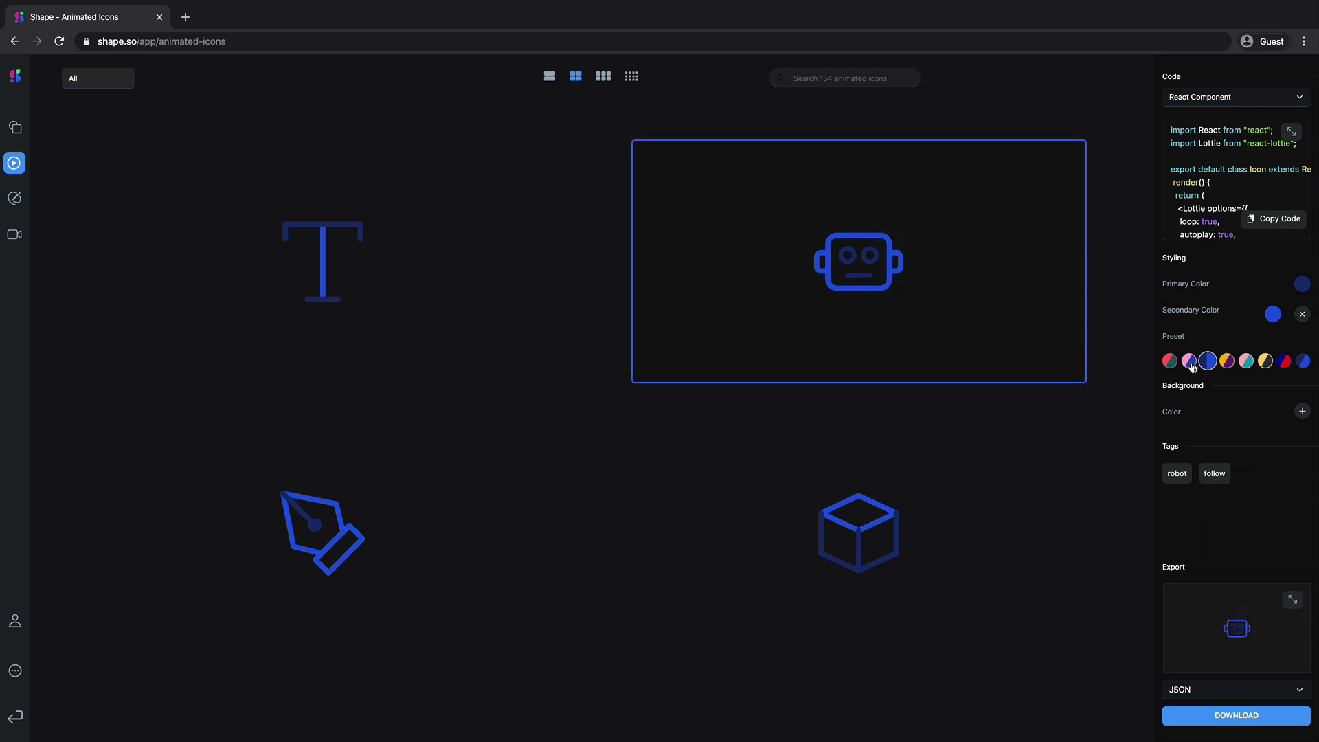
Apply the pink and blue preset to the robot icon and download it as JSON
left_click(1188, 360)
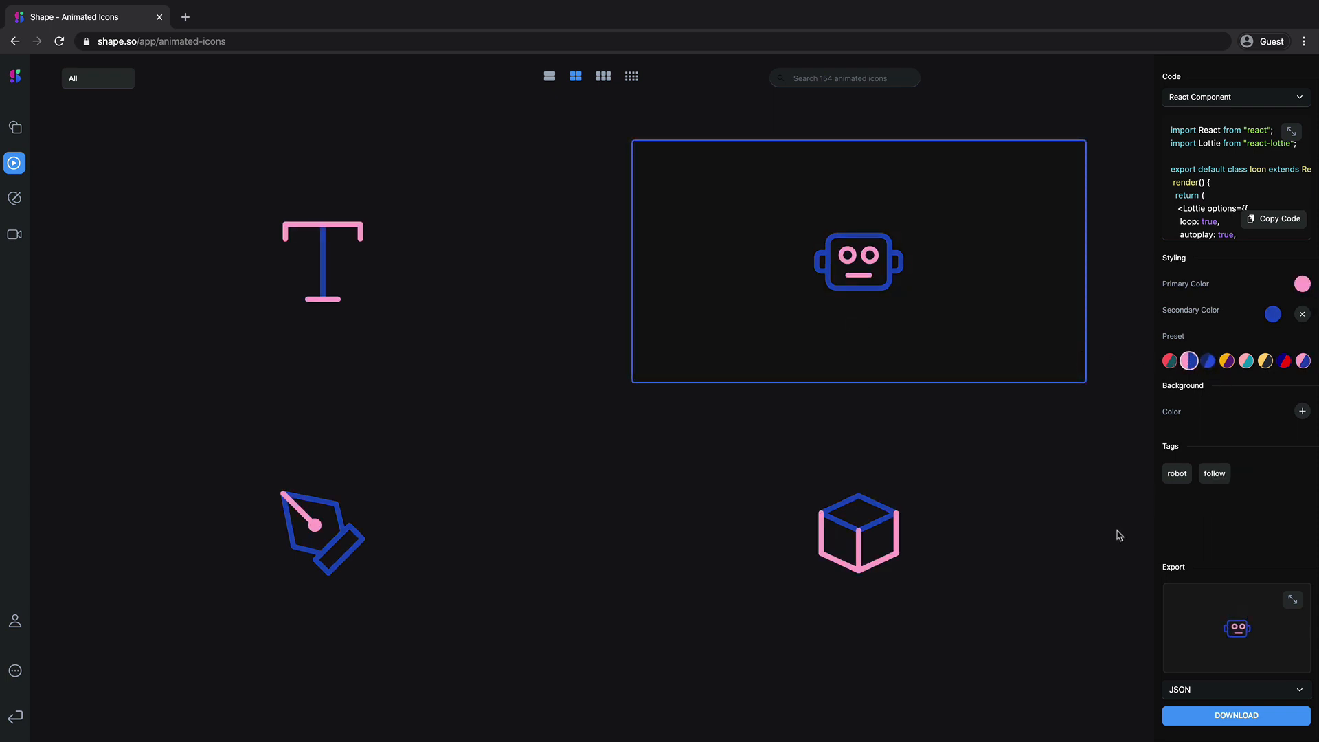
left_click(1235, 691)
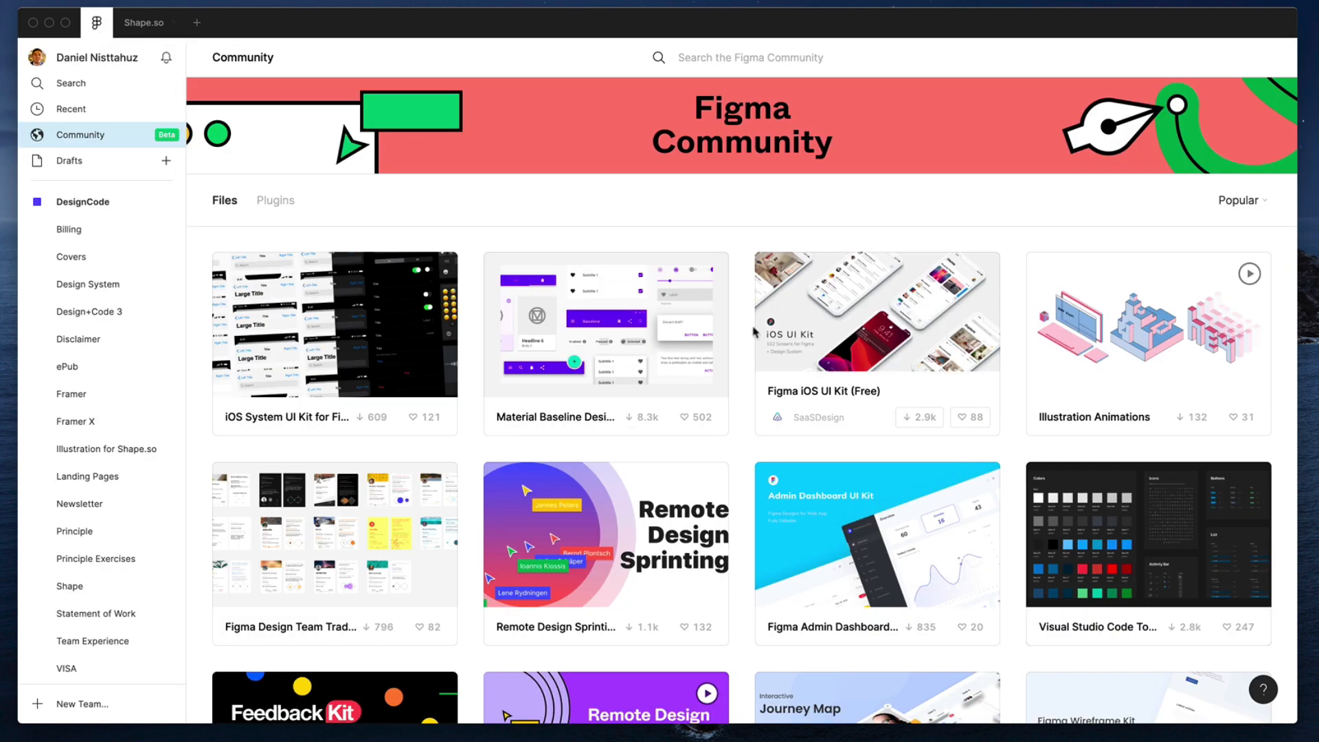
Install the LottieFiles plugin from its Figma Community page
left_click(275, 201)
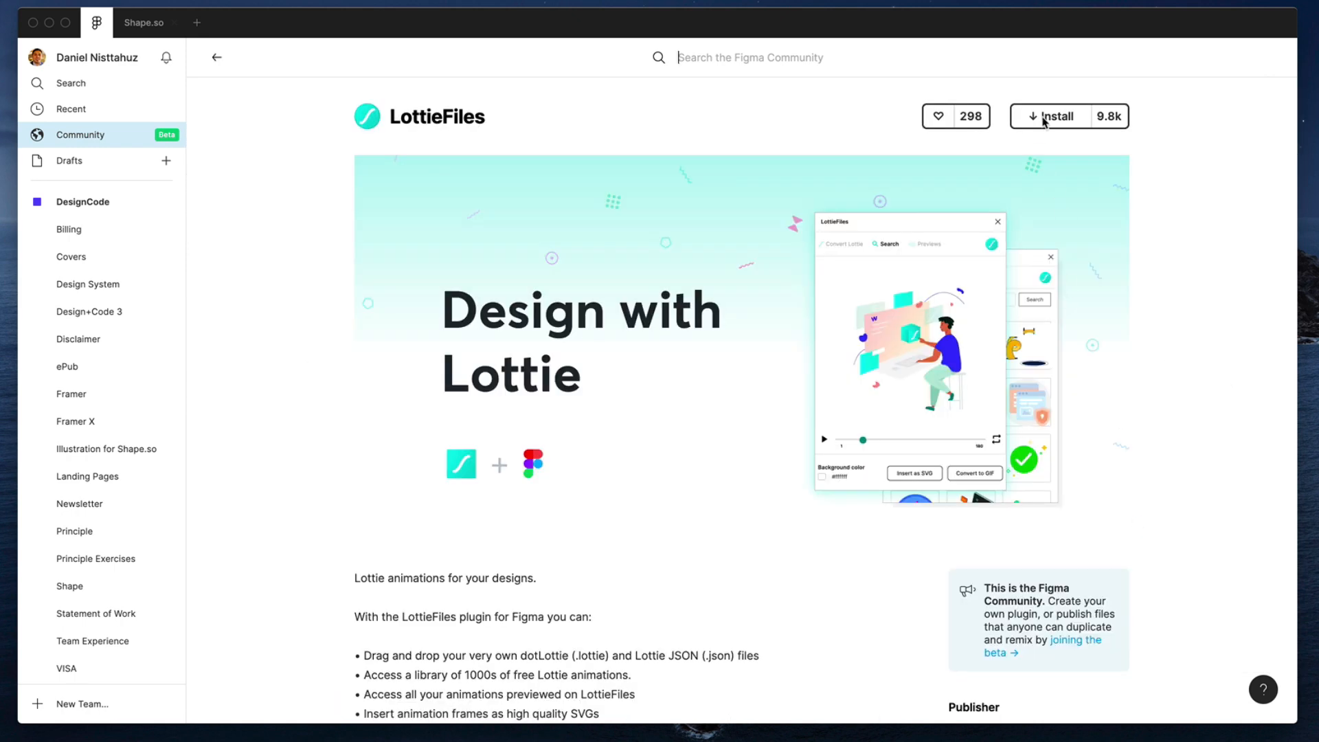
left_click(1051, 115)
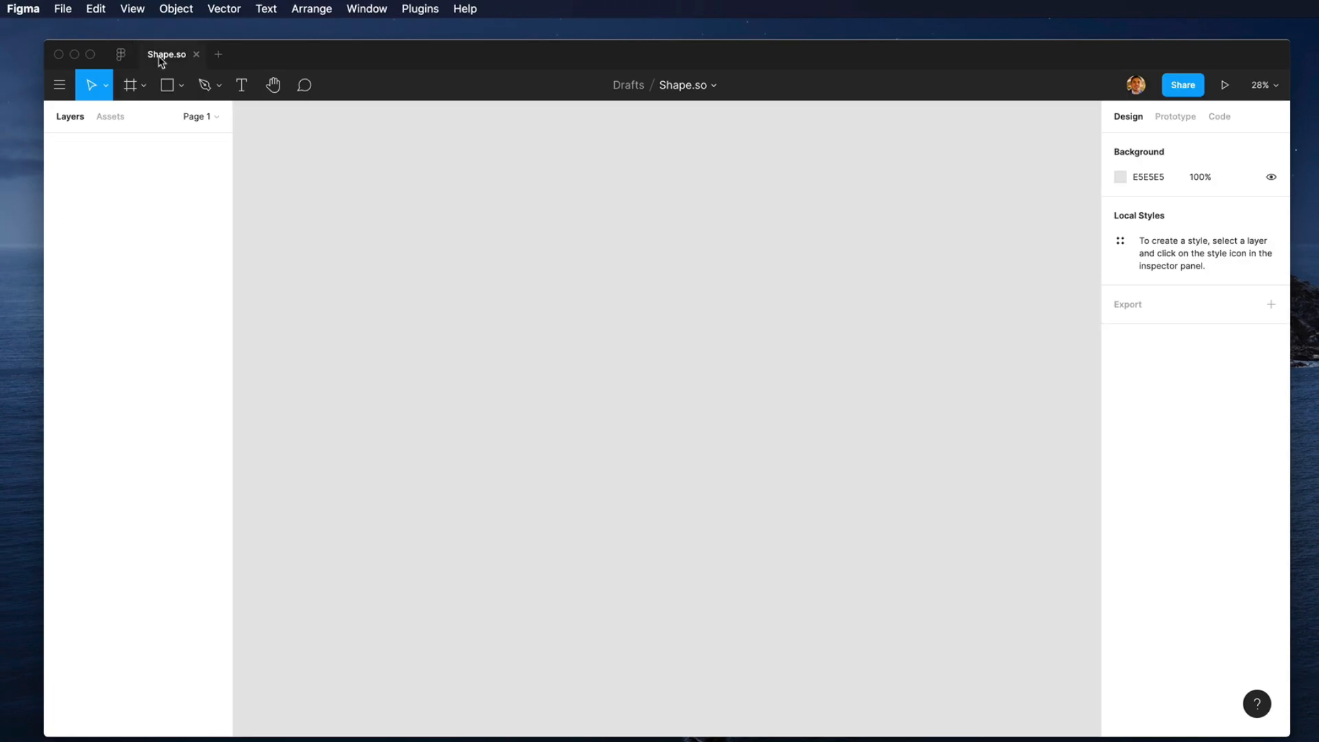
left_click(420, 9)
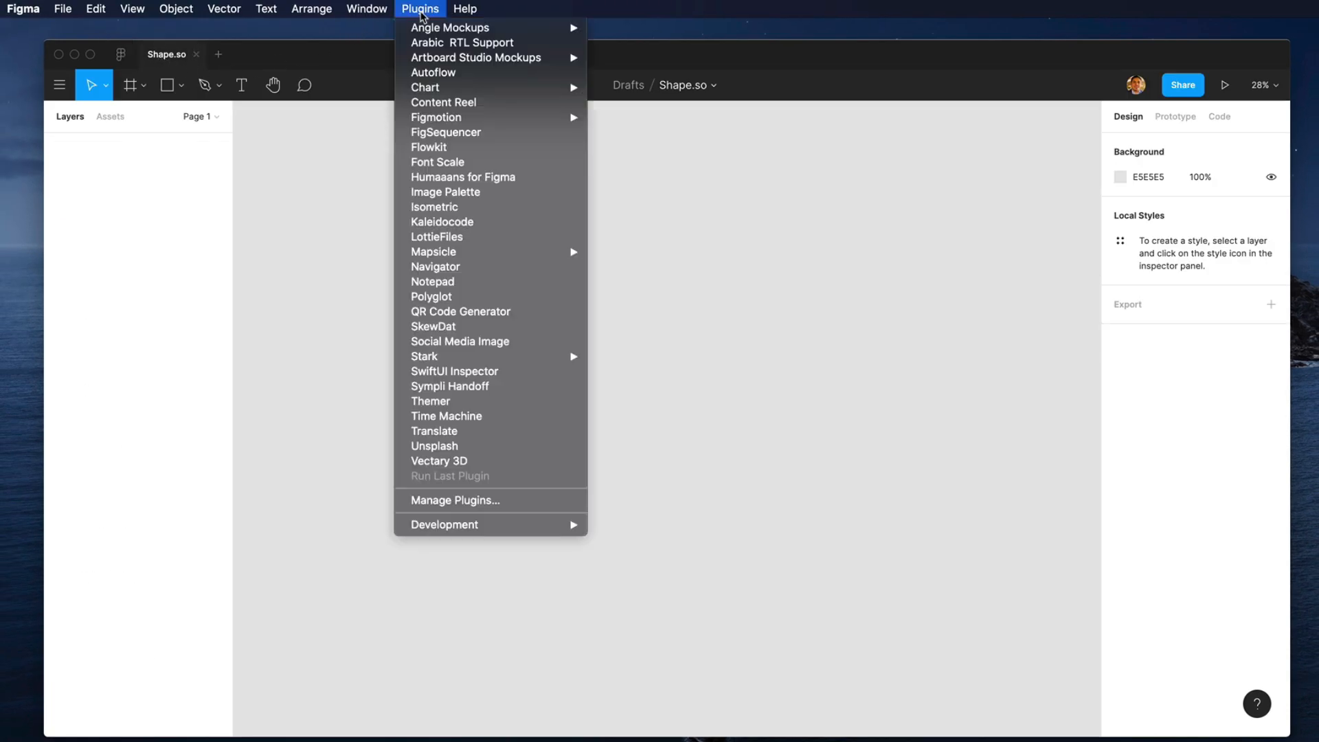
mouse_move(441, 222)
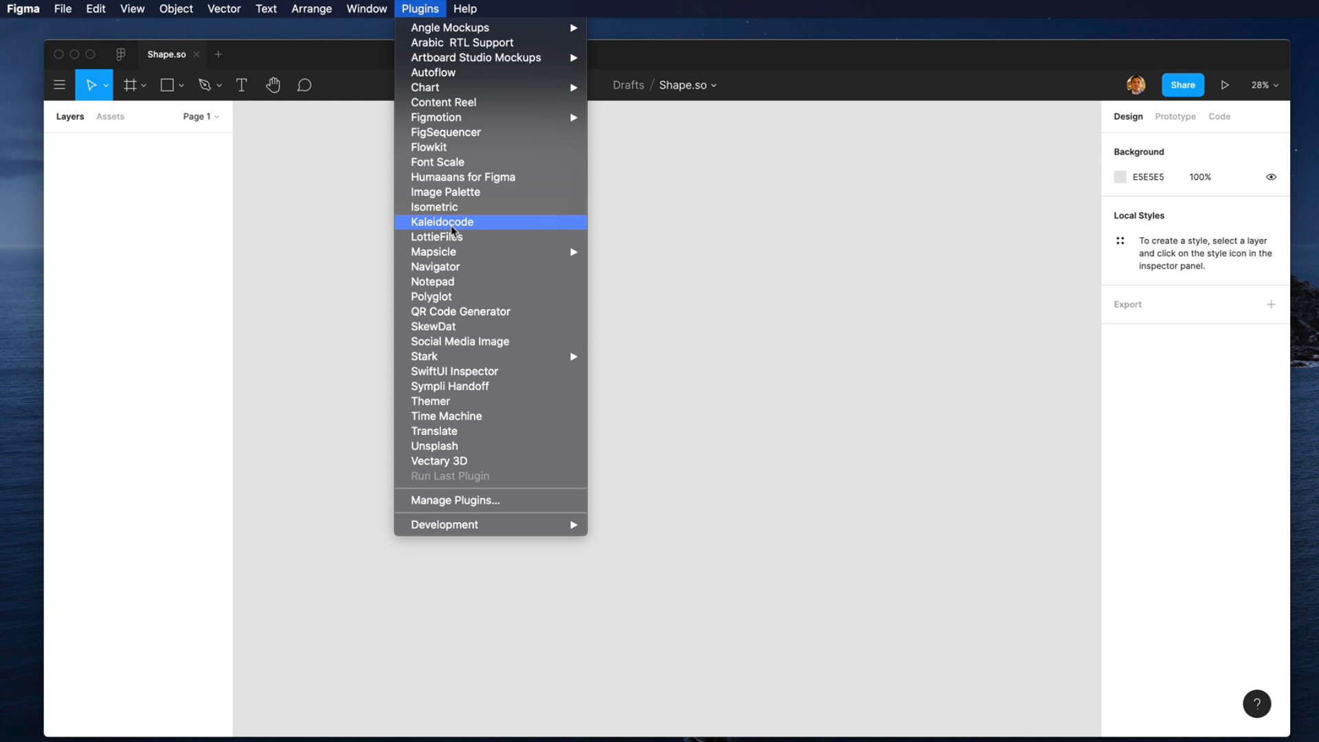
Run LottieFiles in the Shape.so file and drop robot-simple-animated.json into it
left_click(436, 237)
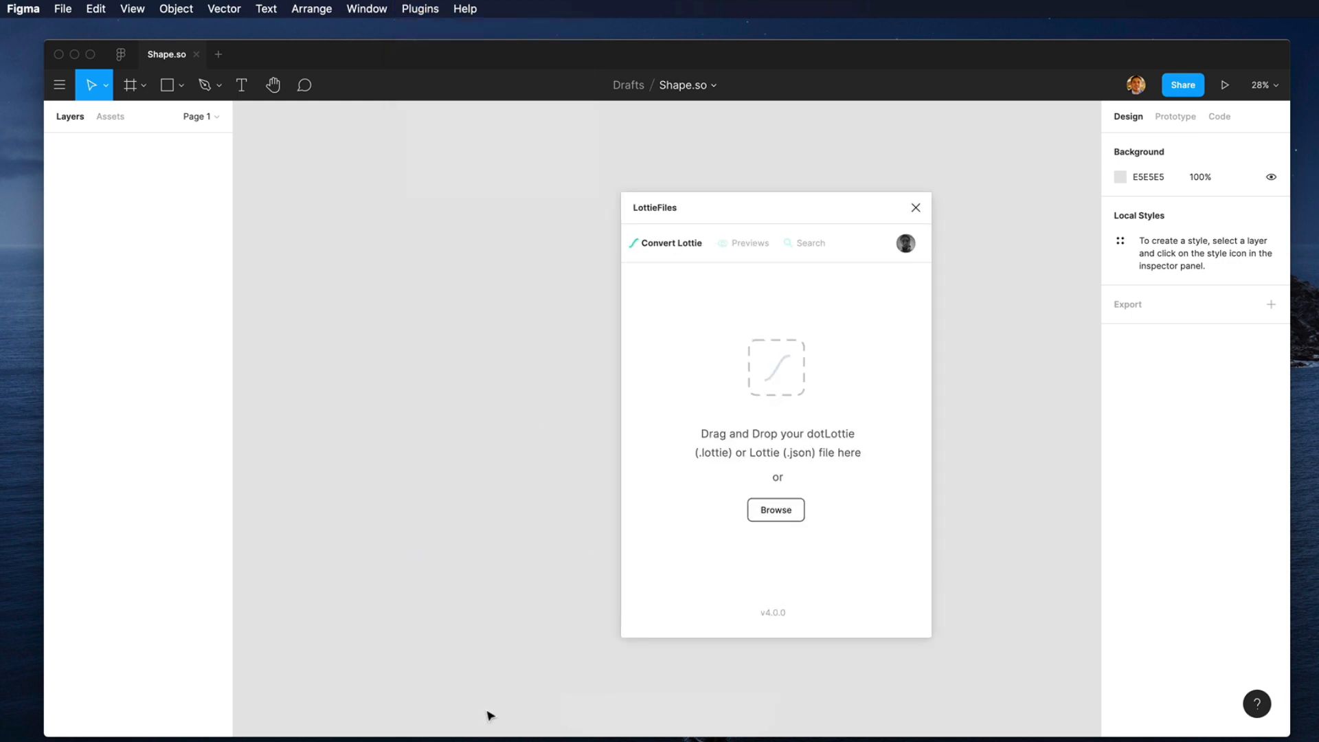
left_click(774, 509)
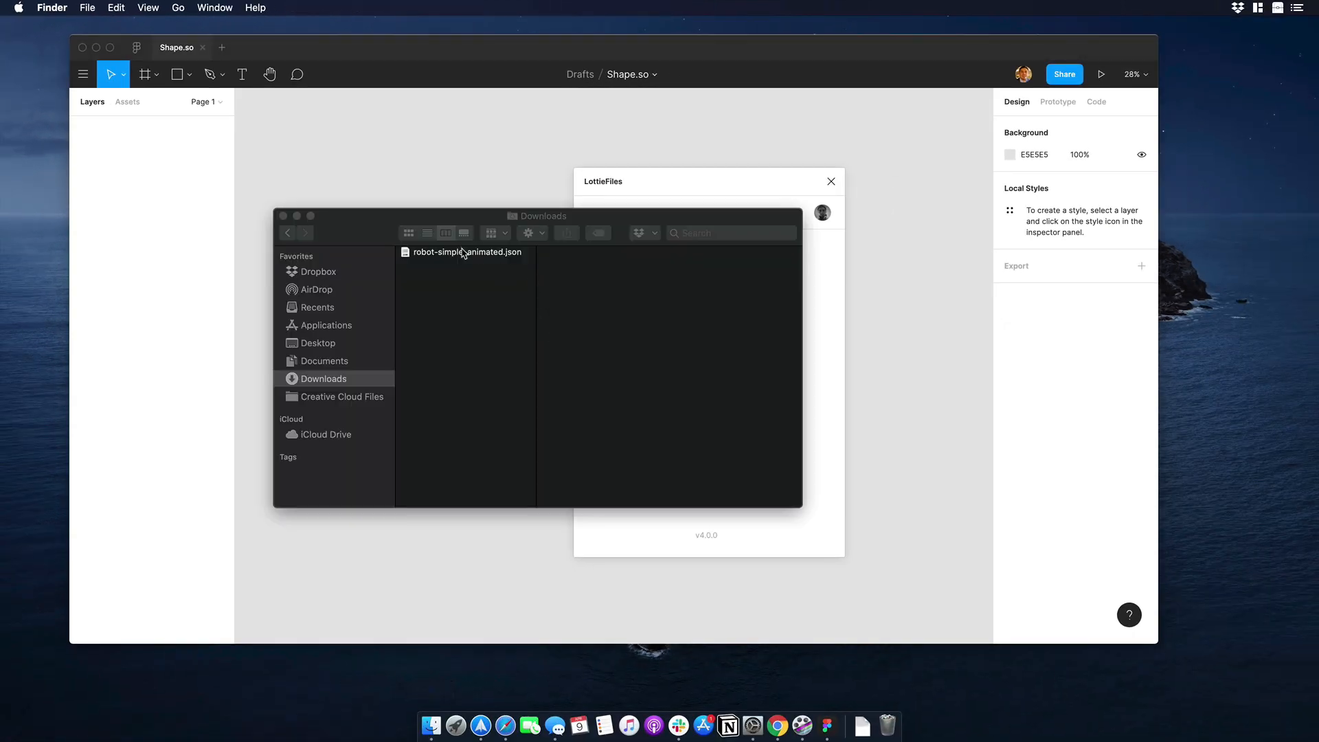
left_click_drag(467, 251, 742, 268)
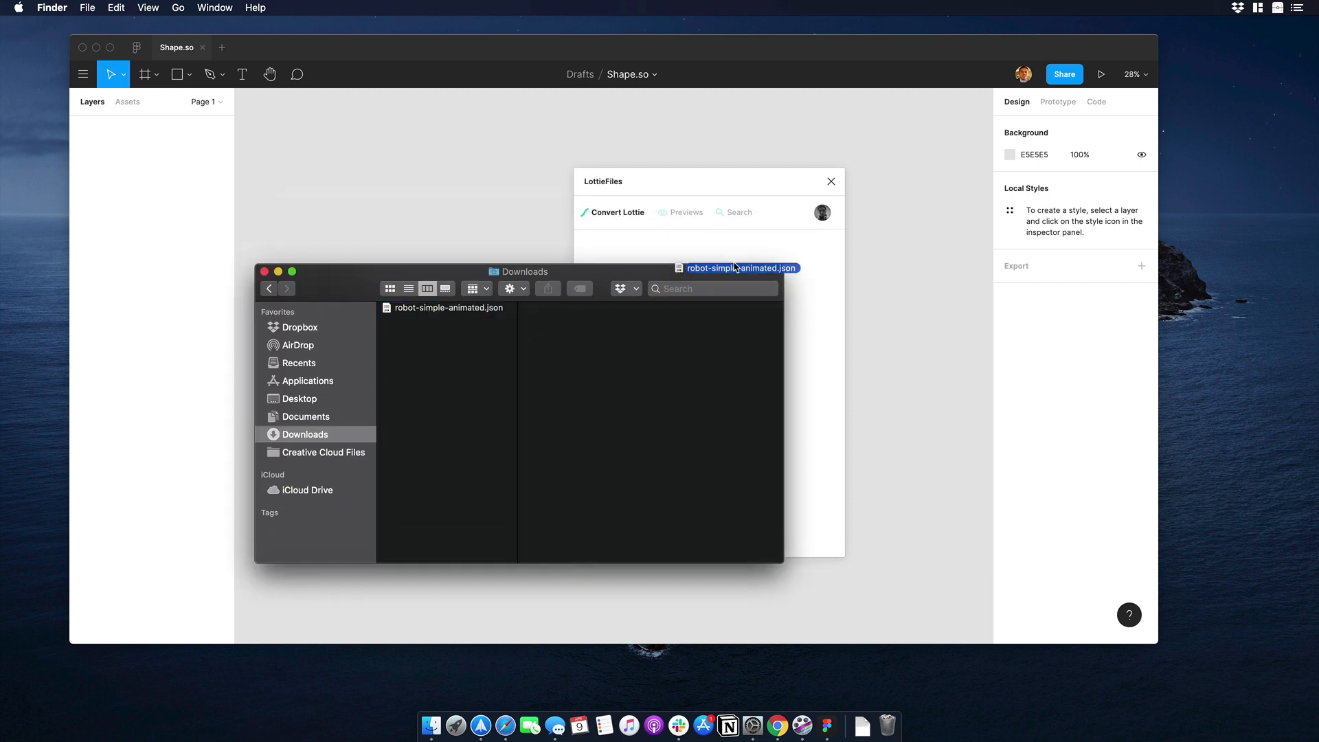